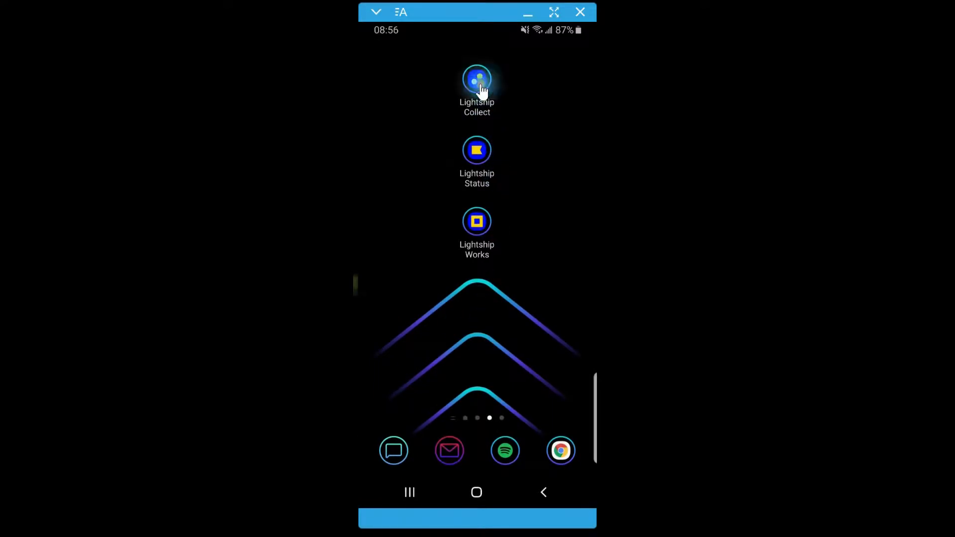
# Step: Launch Lightship Collect and log in with the pre-filled credentials to reach the Forms home
pyautogui.click(477, 80)
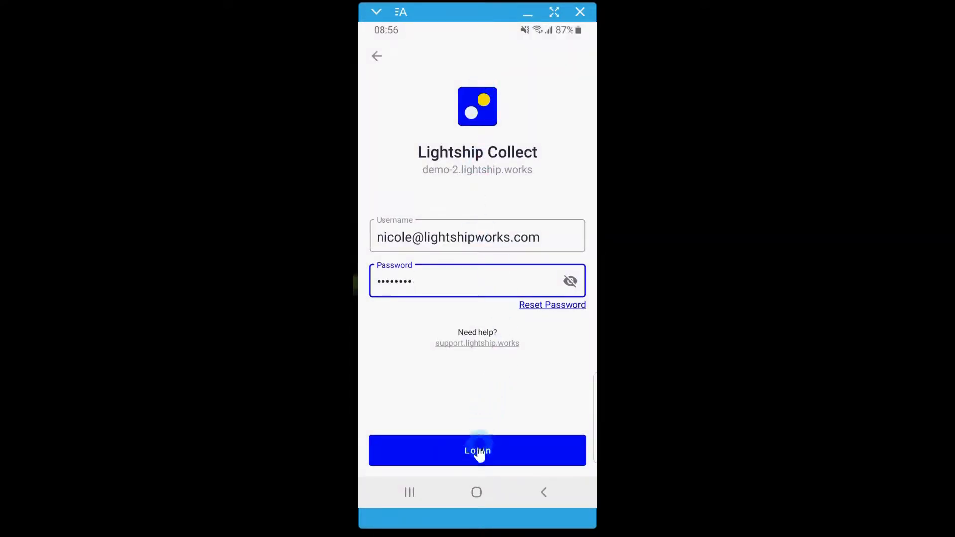
pyautogui.click(477, 451)
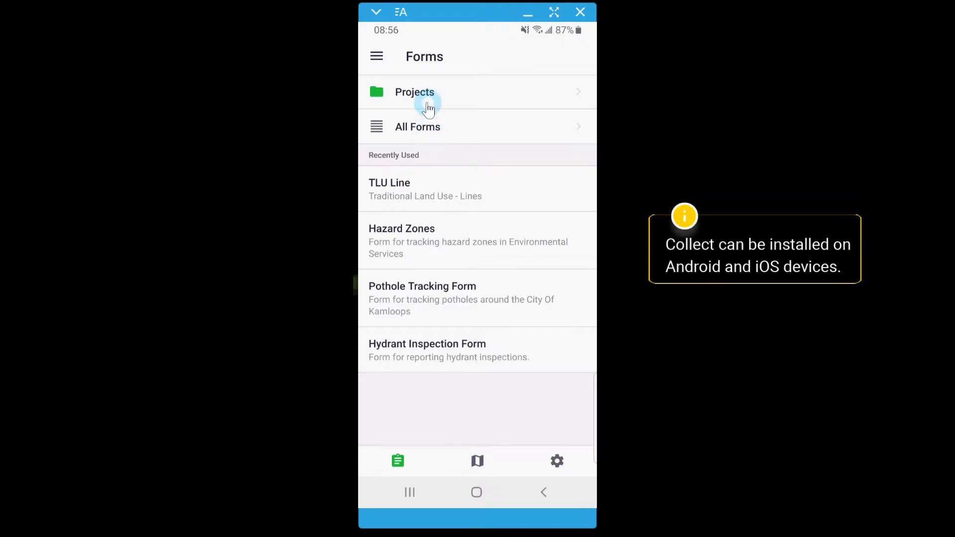
# Step: Browse the Projects list, return to Forms home, then switch to the demonstration project's map
pyautogui.click(415, 92)
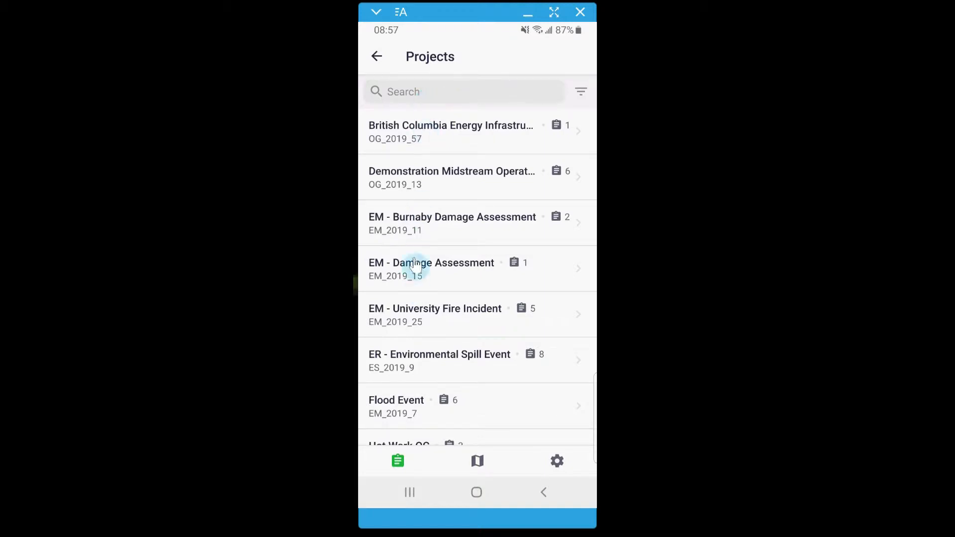
pyautogui.click(376, 55)
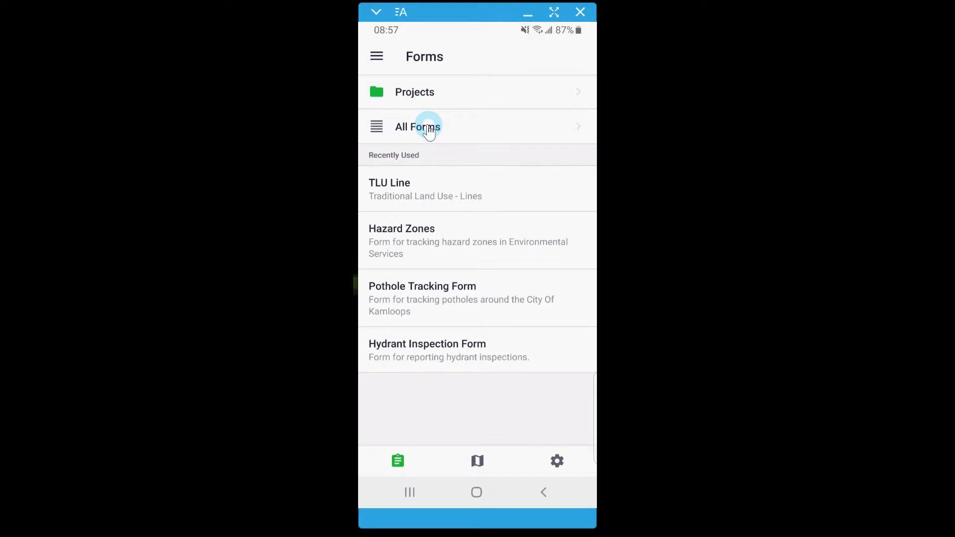
pyautogui.moveTo(447, 366)
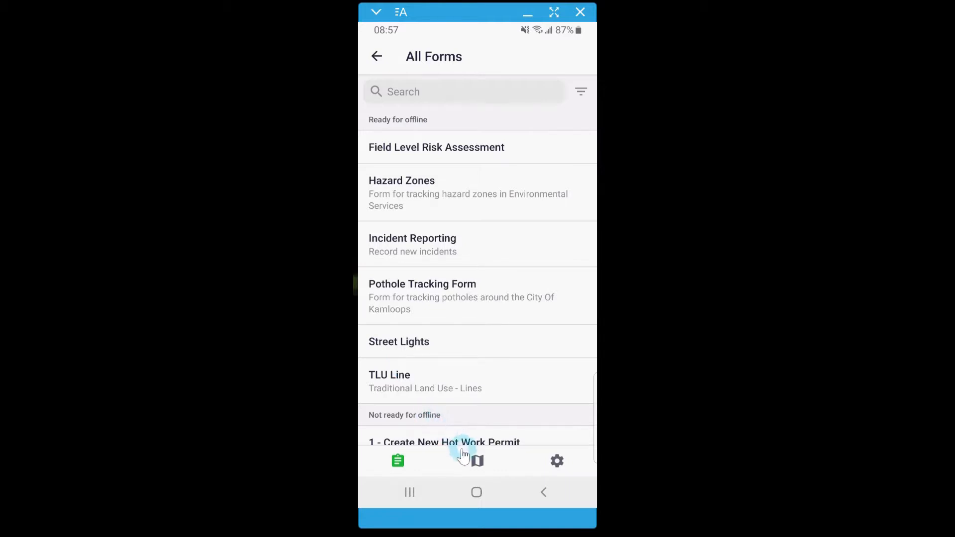
pyautogui.click(476, 461)
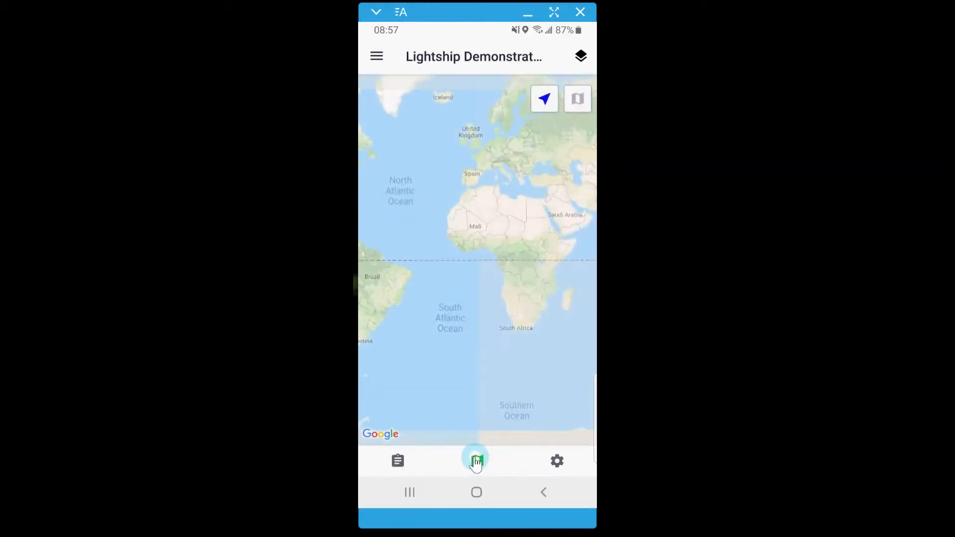
# Step: Zoom the map to the device's location near the river and bring up Map Select
pyautogui.click(477, 461)
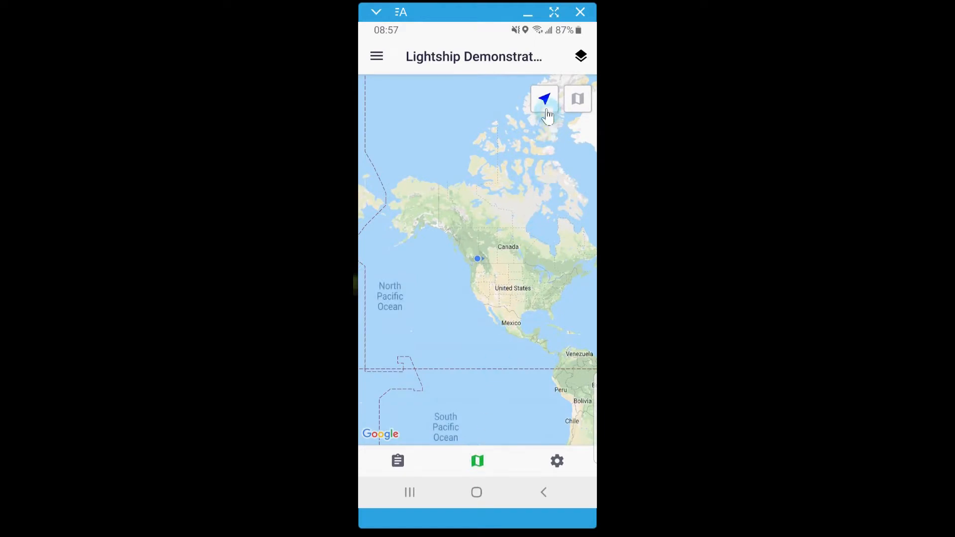
pyautogui.click(544, 98)
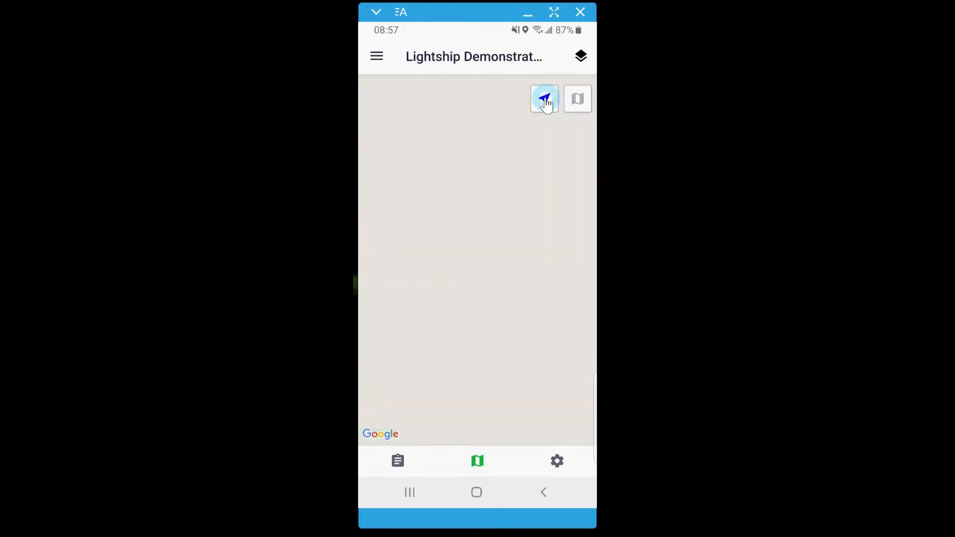
pyautogui.click(544, 98)
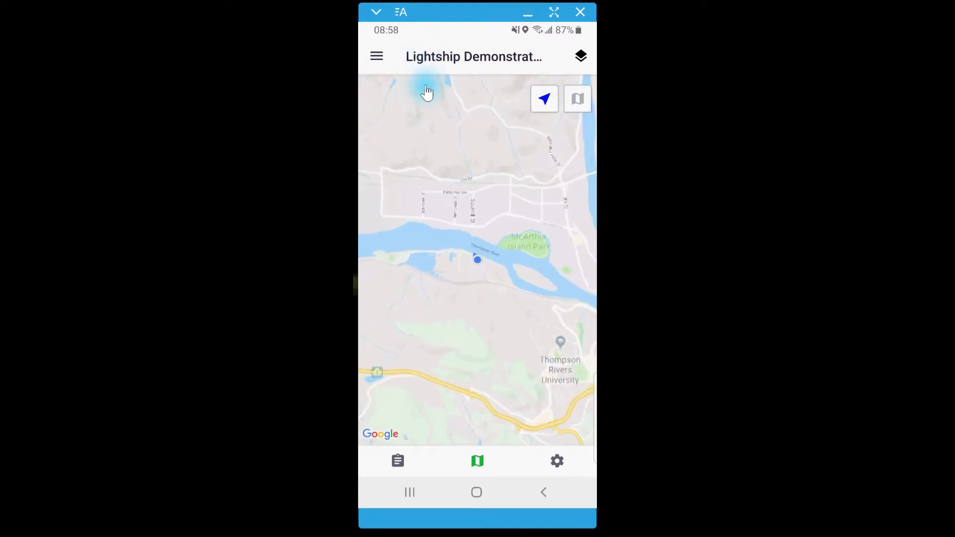
pyautogui.click(577, 56)
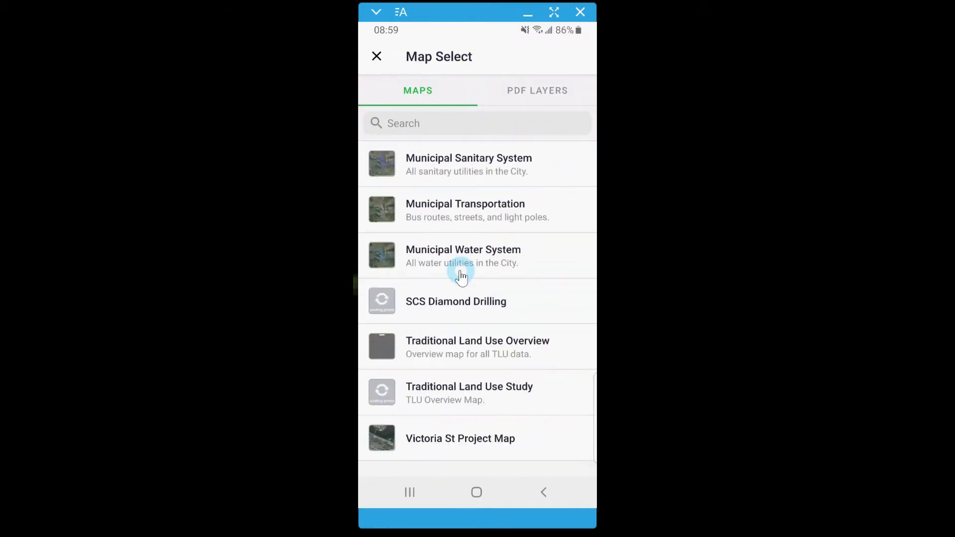
# Step: Load the Municipal Water System map, pan south and view hydrant 1717's attributes, then return
pyautogui.click(463, 255)
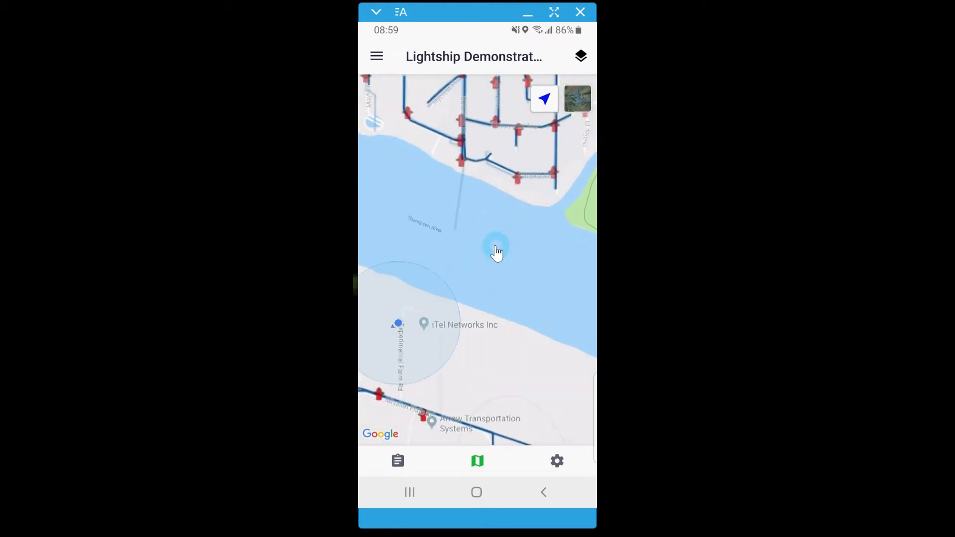
pyautogui.moveTo(498, 252); pyautogui.dragTo(400, 238)
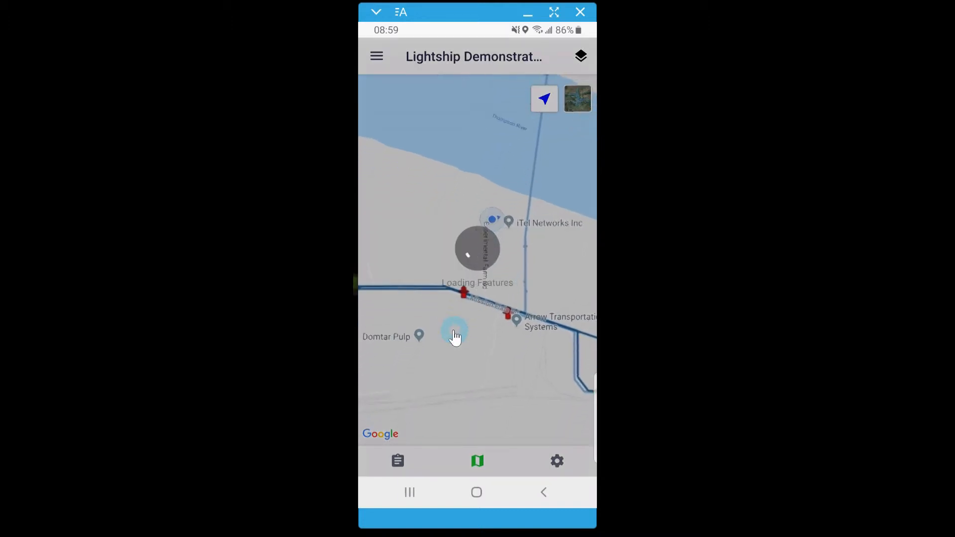
pyautogui.click(454, 336)
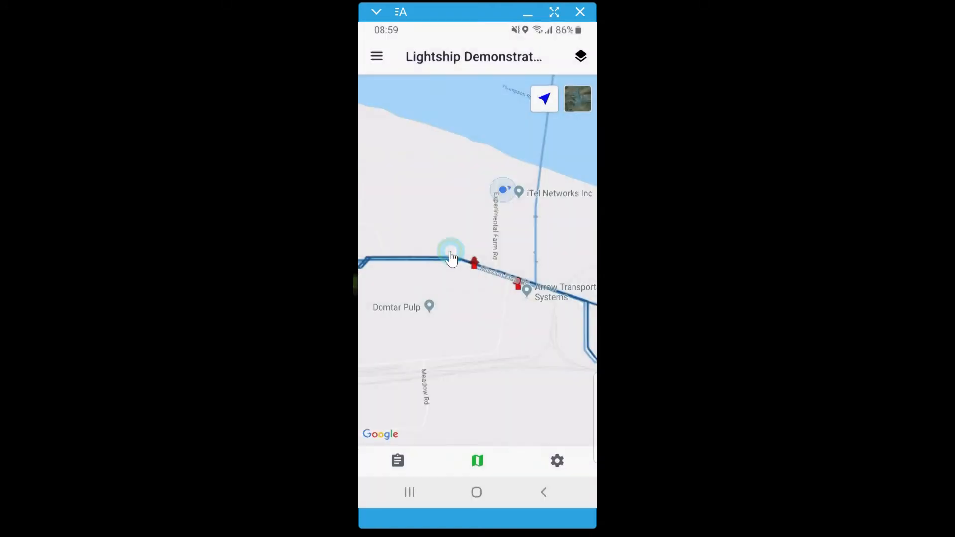
pyautogui.click(473, 262)
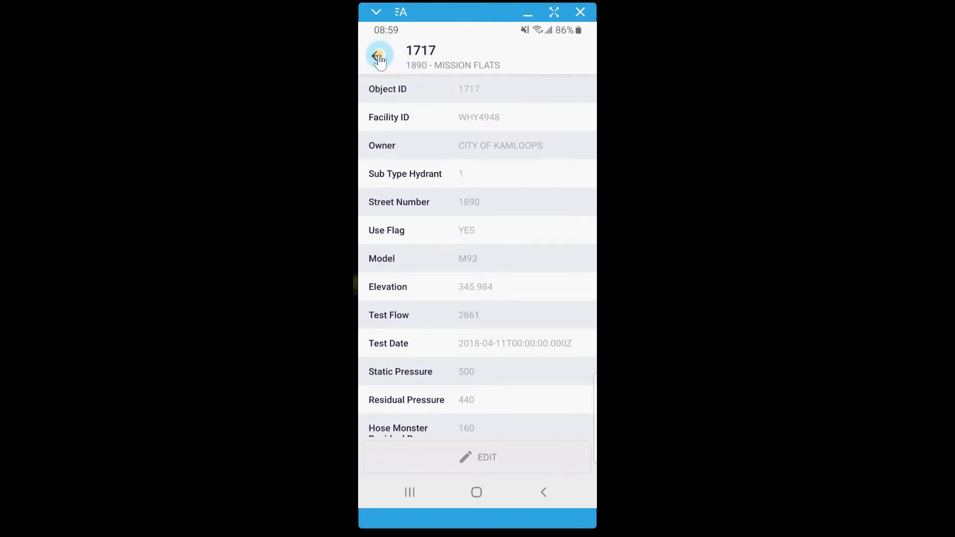
pyautogui.click(379, 56)
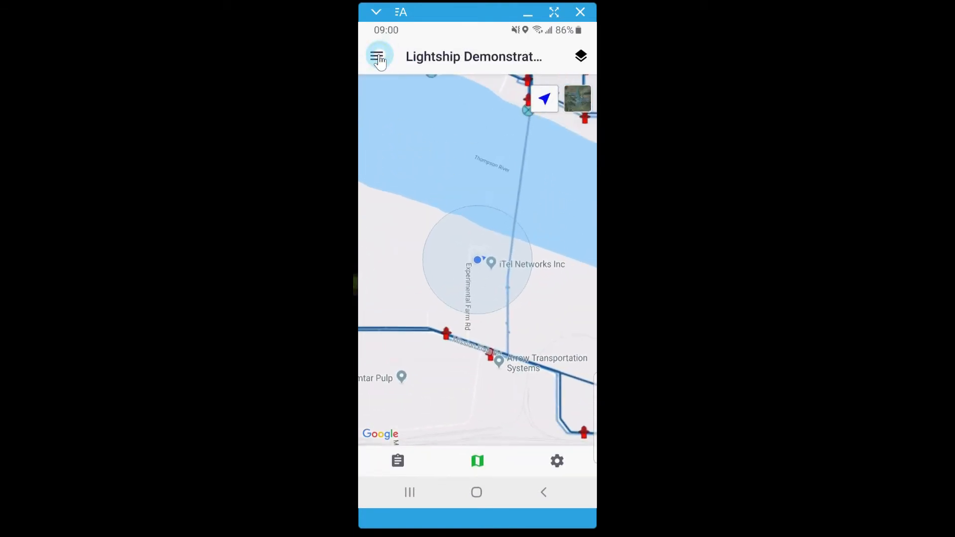